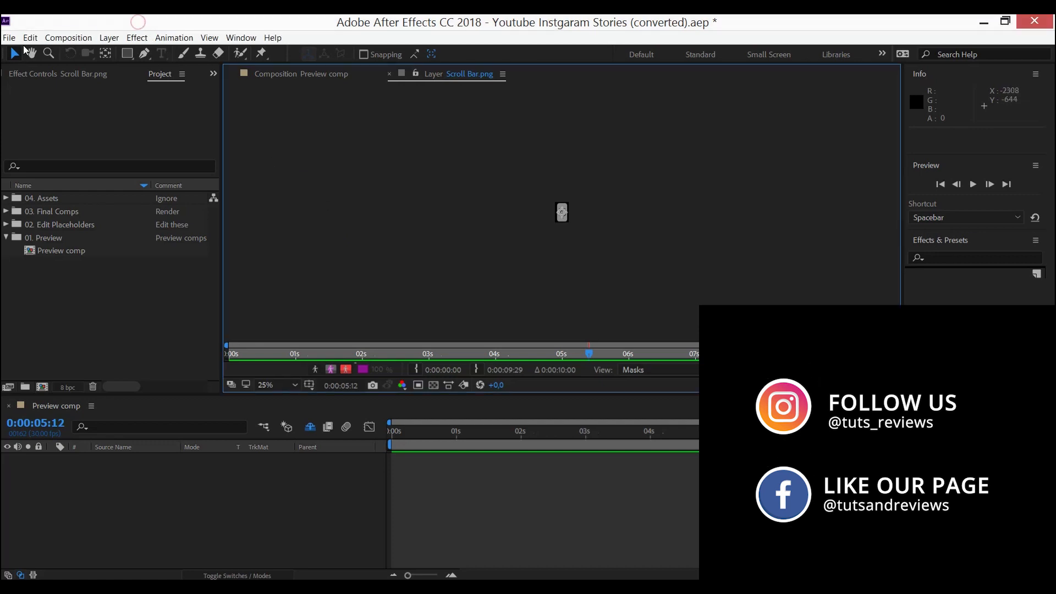
Step: Open the Media & Disk Cache page of After Effects Preferences from the Edit menu
{"action": "left_click", "coordinate": [30, 38]}
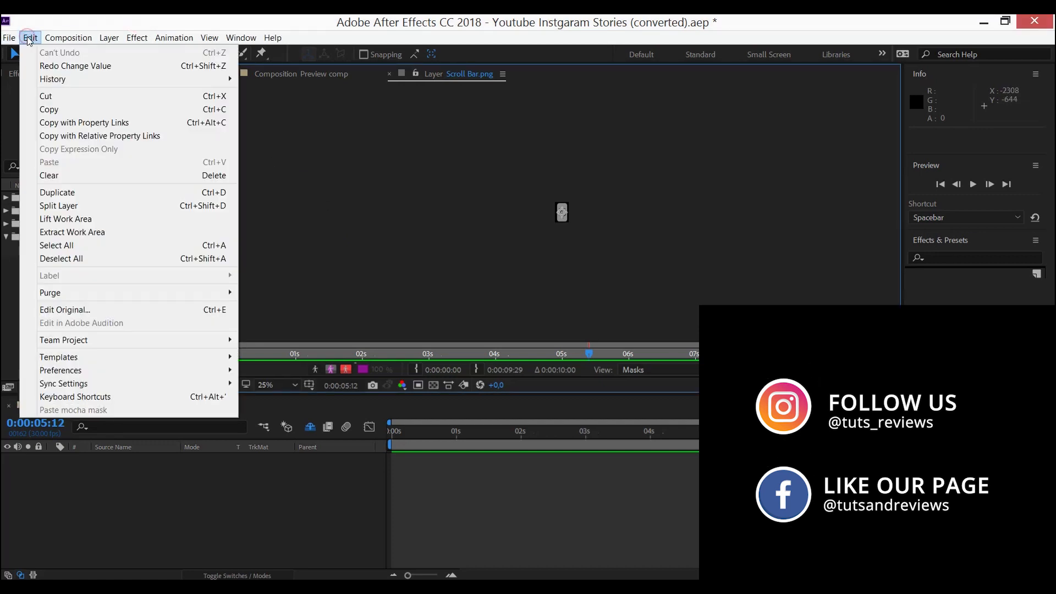
{"action": "mouse_move", "coordinate": [60, 370]}
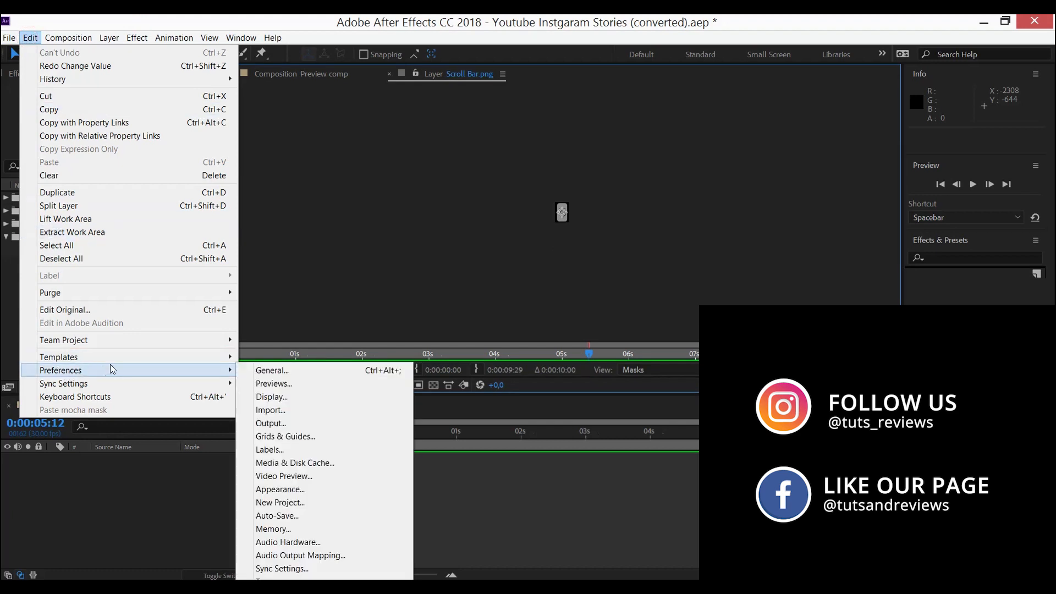
{"action": "mouse_move", "coordinate": [295, 462]}
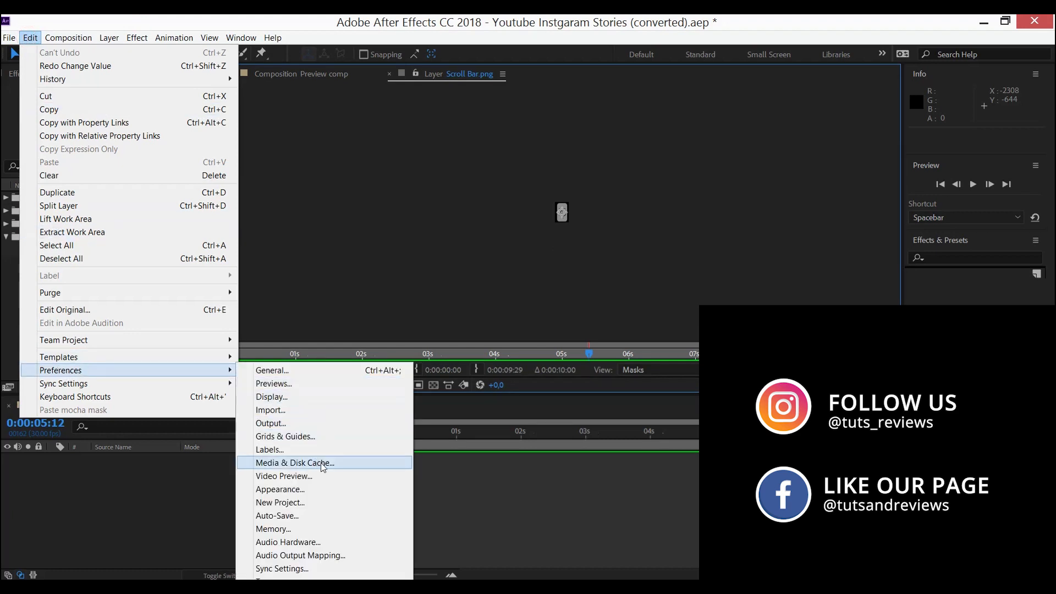
{"action": "left_click", "coordinate": [294, 462]}
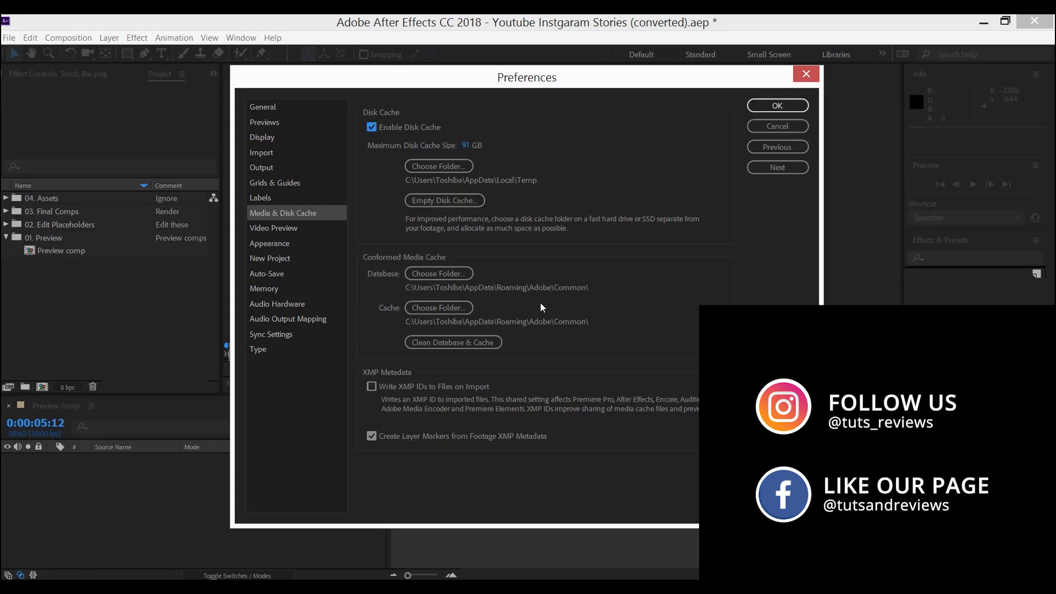
{"action": "mouse_move", "coordinate": [453, 342]}
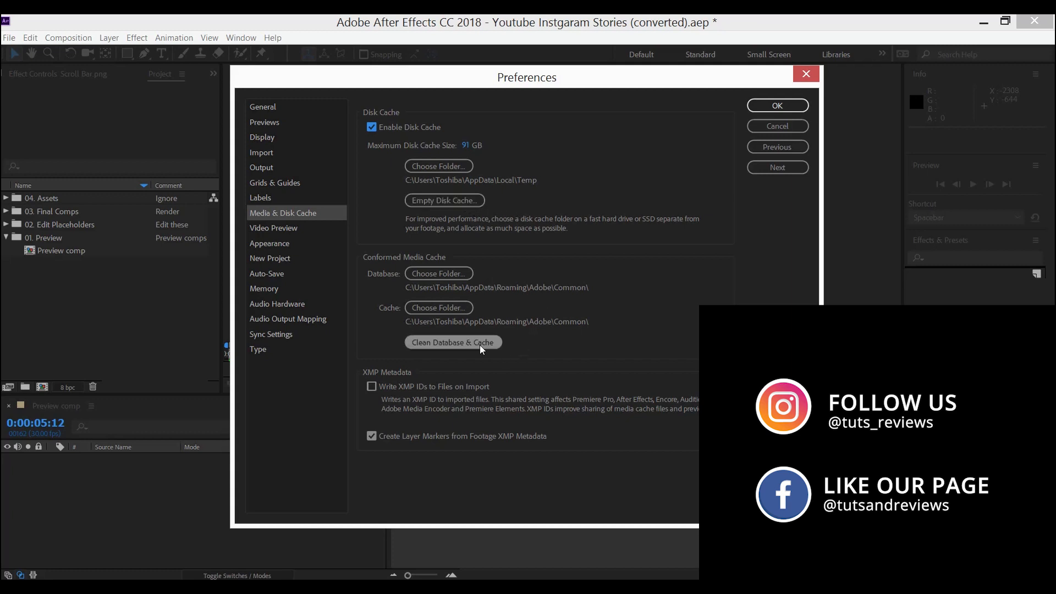
{"action": "mouse_move", "coordinate": [556, 337]}
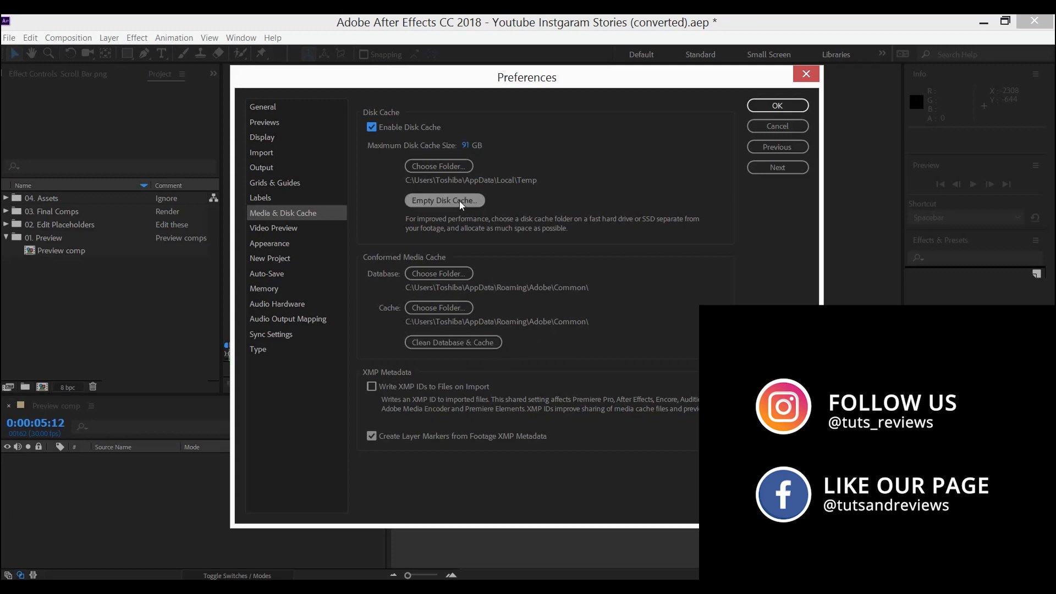
Step: Empty the After Effects disk cache, confirming deletion of about 60.8 GB of files
{"action": "left_click", "coordinate": [443, 201]}
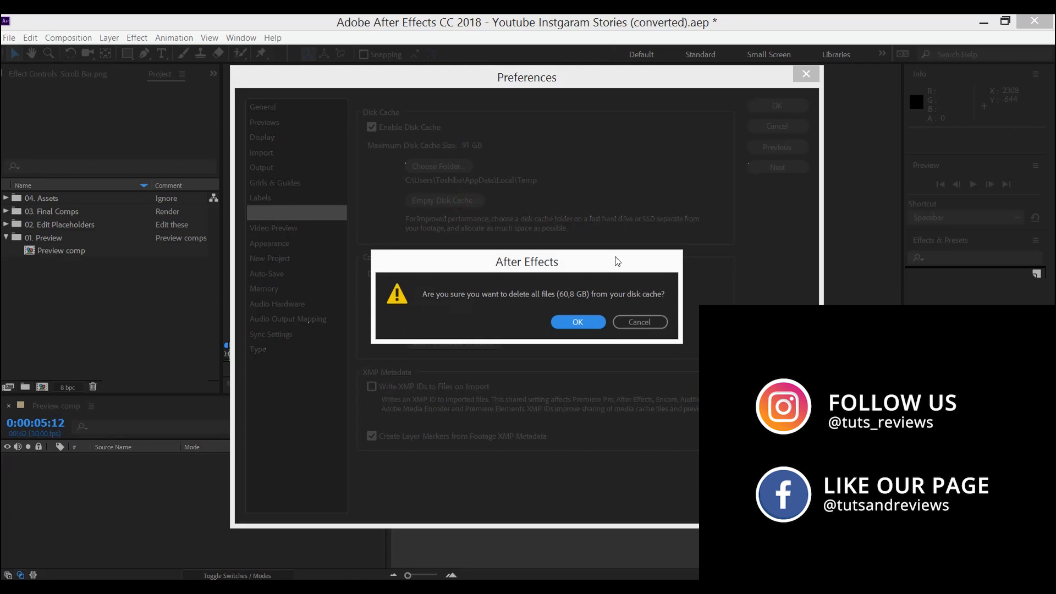
{"action": "mouse_move", "coordinate": [577, 305]}
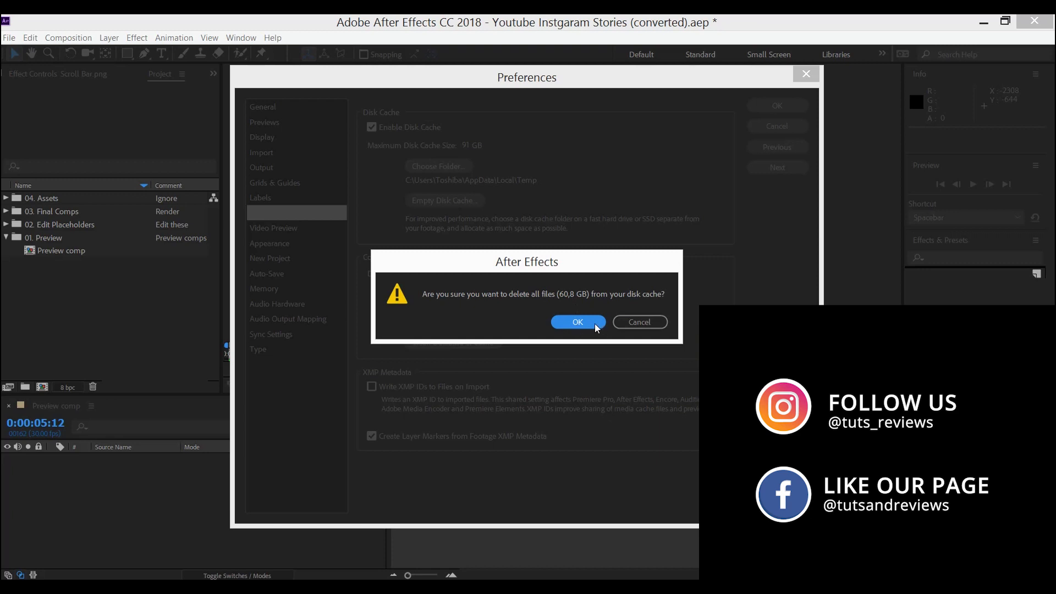
{"action": "left_click", "coordinate": [577, 322]}
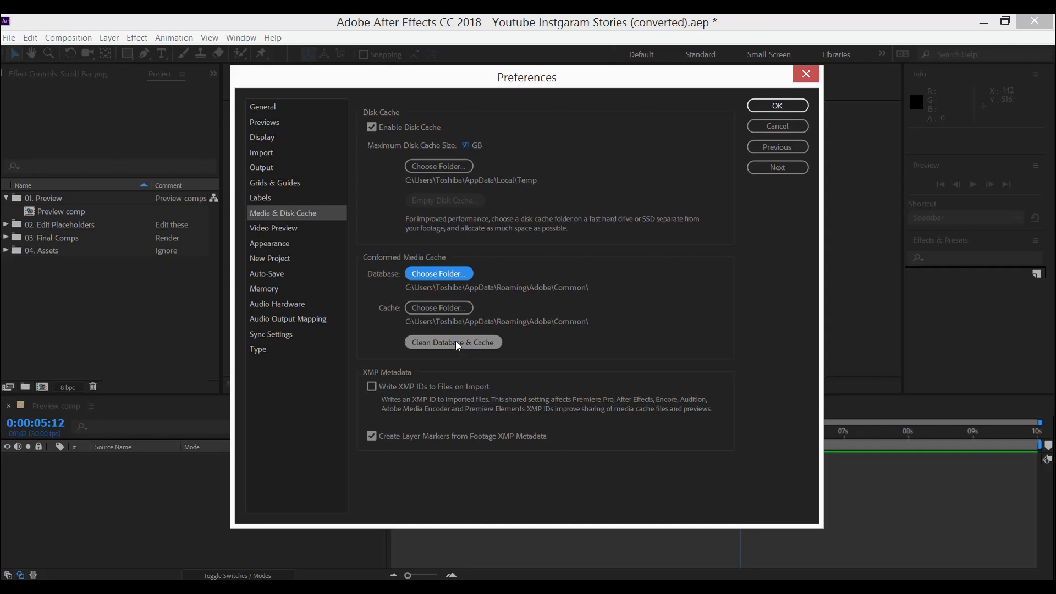
Step: Run Clean Database & Cache for the Conformed Media Cache
{"action": "left_click", "coordinate": [452, 342]}
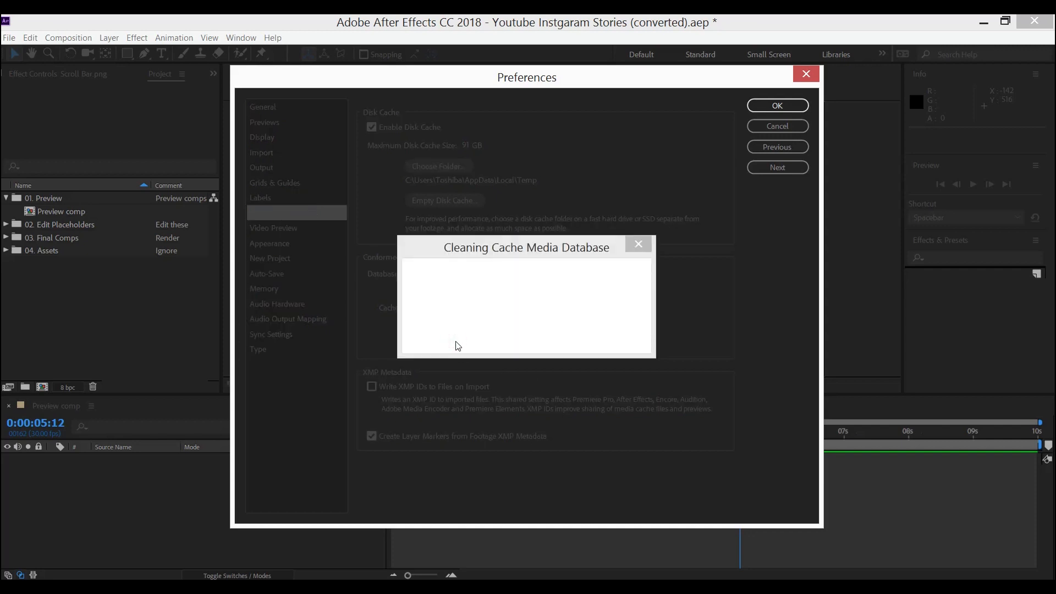
{"action": "mouse_move", "coordinate": [696, 329]}
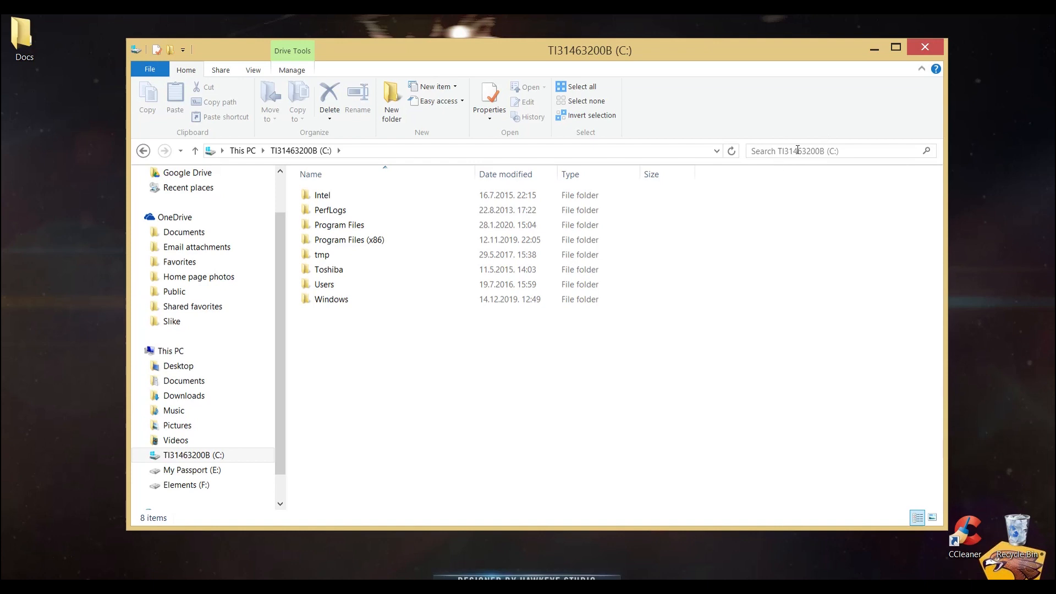
Step: Search drive C in File Explorer for 'cfa'
{"action": "type", "text": "cfa"}
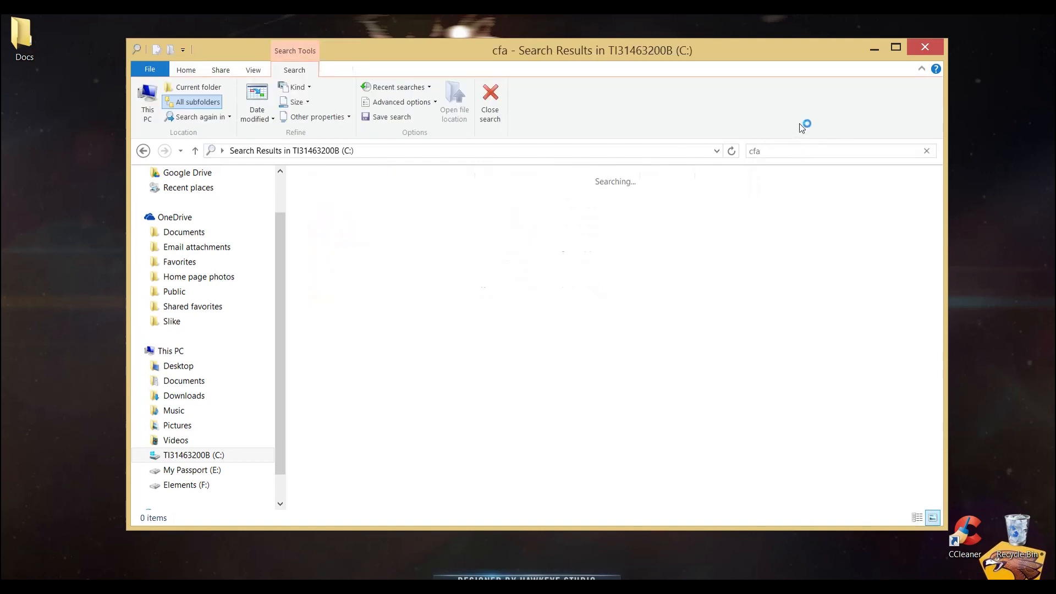
{"action": "mouse_move", "coordinate": [754, 111]}
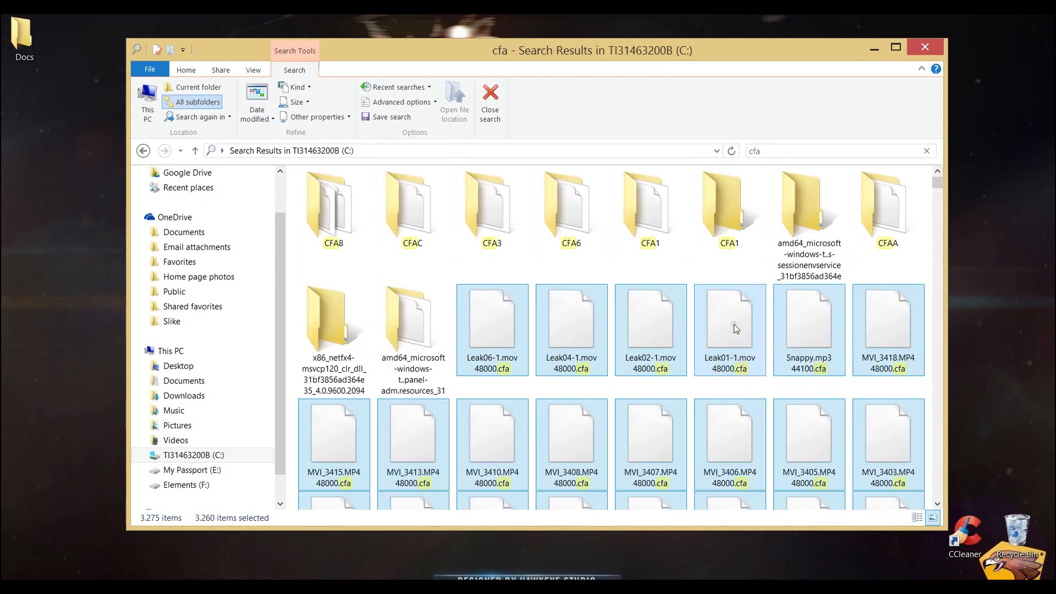
Step: Delete the found .cfa files, skipping the access-denied system manifest file
{"action": "key", "text": "Delete"}
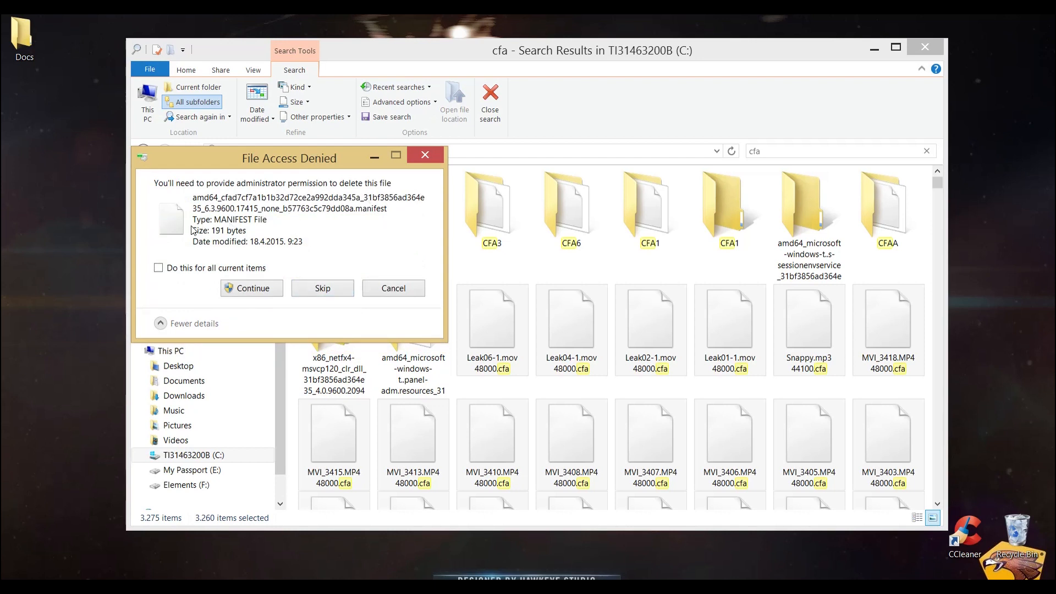
{"action": "mouse_move", "coordinate": [313, 274]}
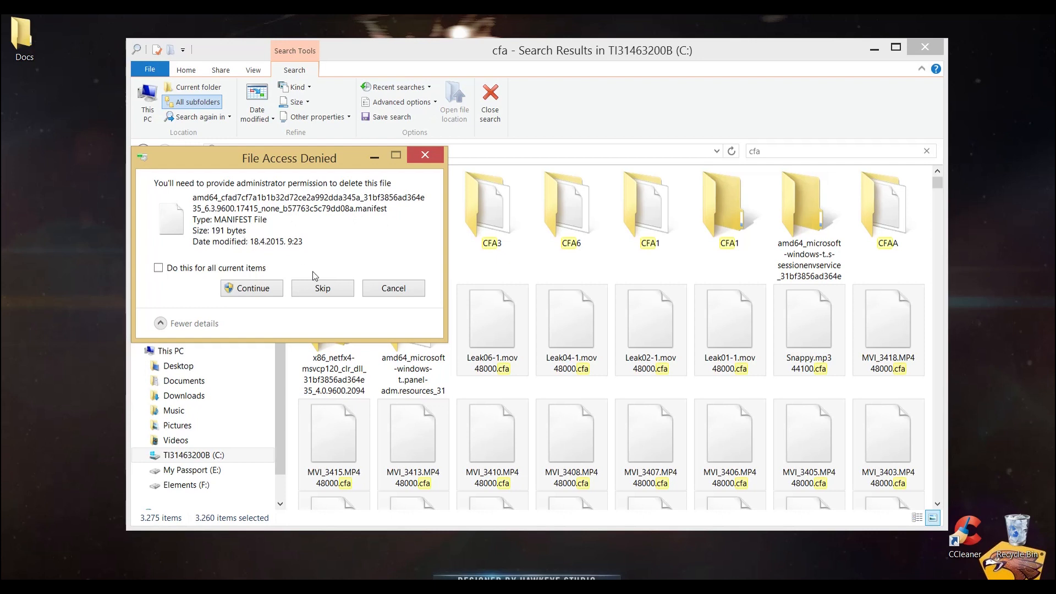
{"action": "left_click", "coordinate": [321, 288]}
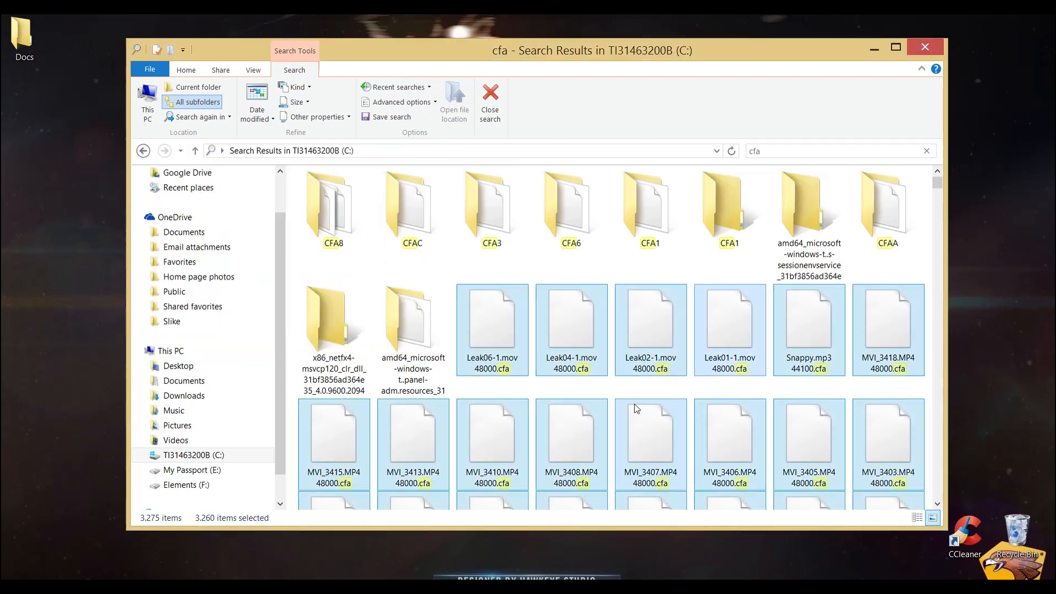
{"action": "mouse_move", "coordinate": [635, 407]}
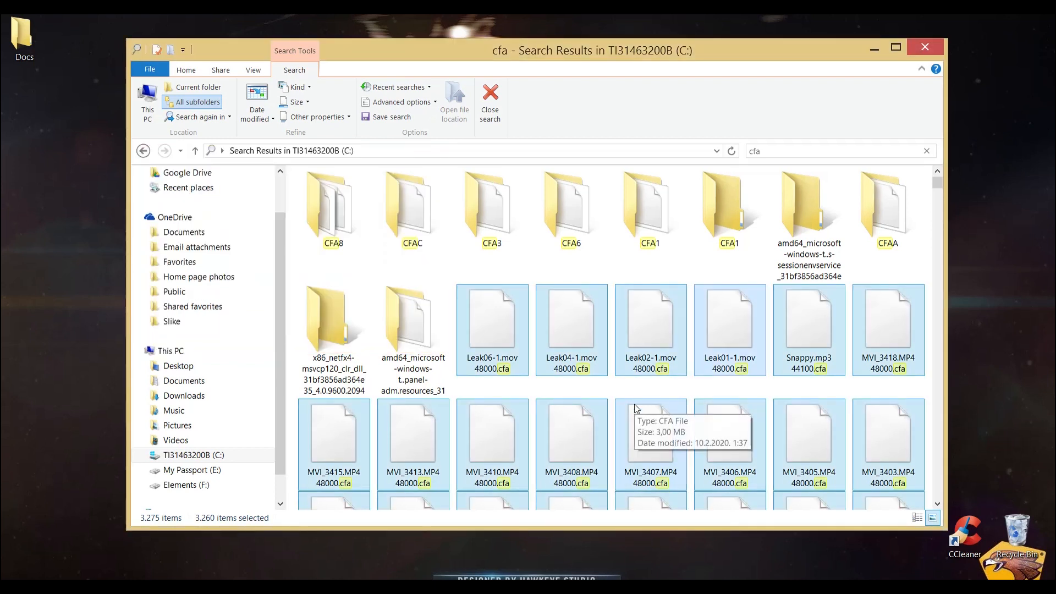
{"action": "mouse_move", "coordinate": [444, 286]}
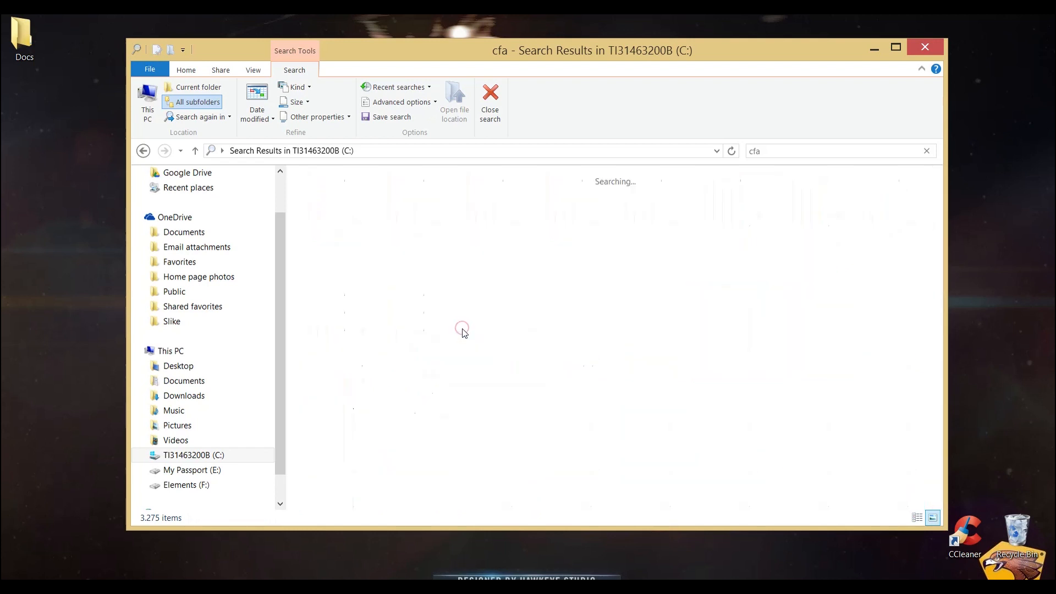
{"action": "mouse_move", "coordinate": [463, 334]}
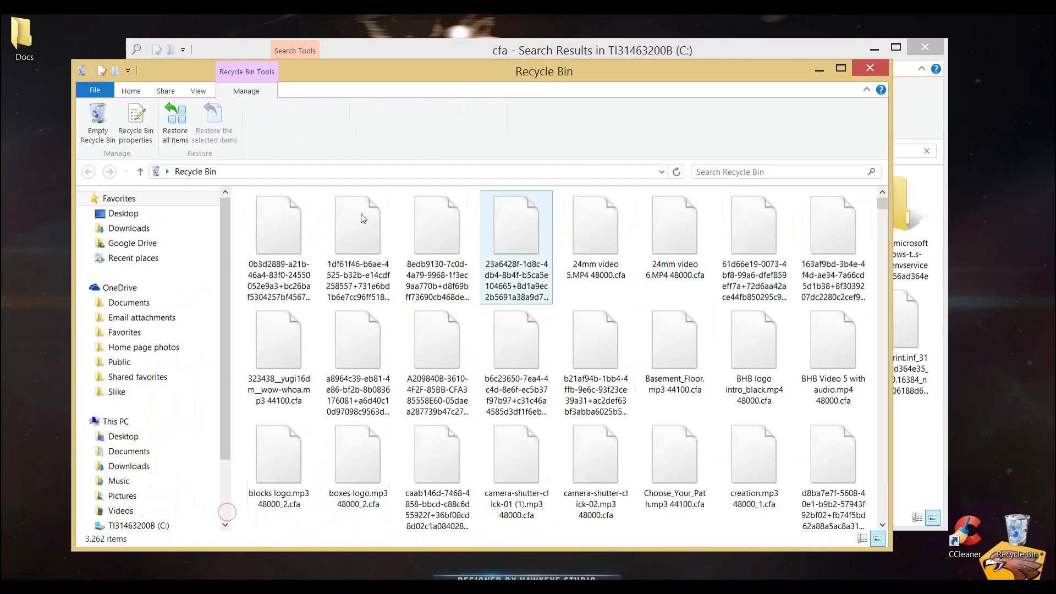
Step: Permanently delete all 3,262 .cfa files from the Recycle Bin
{"action": "scroll", "scroll_direction": "down", "scroll_amount": 3}
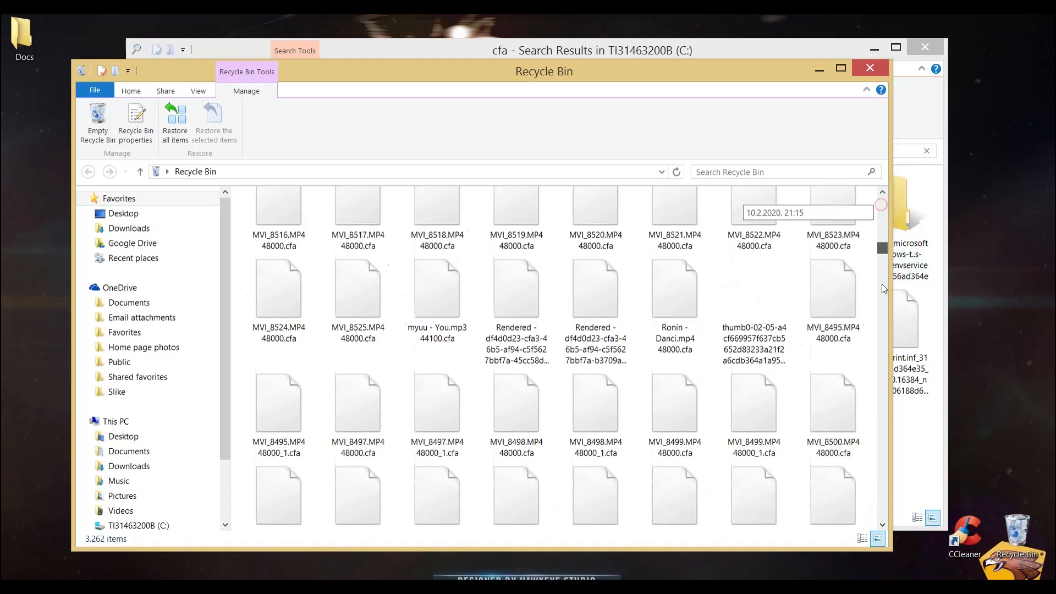
{"action": "left_click", "coordinate": [278, 222]}
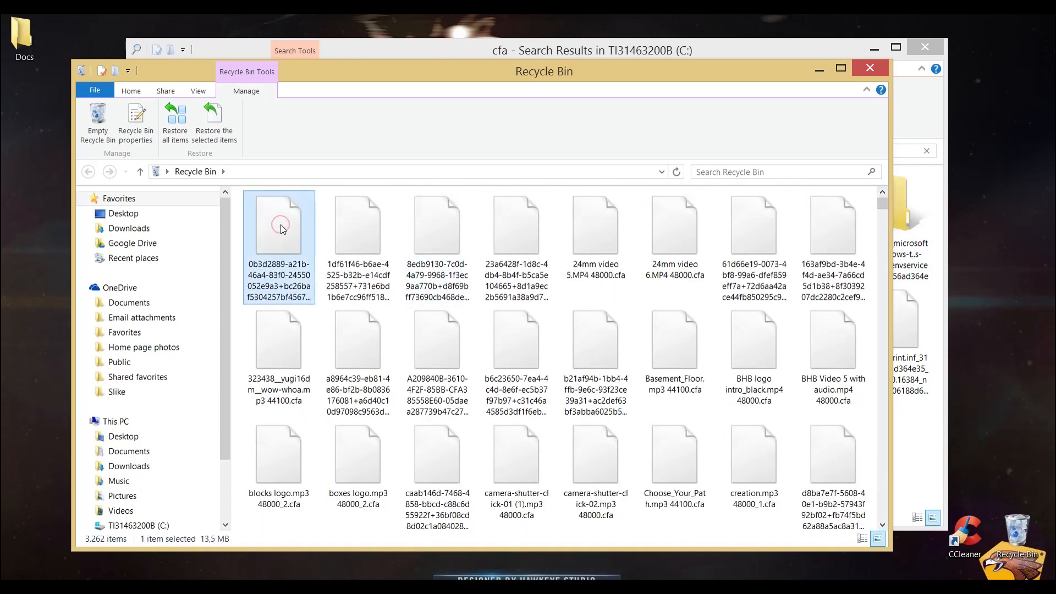
{"action": "key", "text": "ctrl+a"}
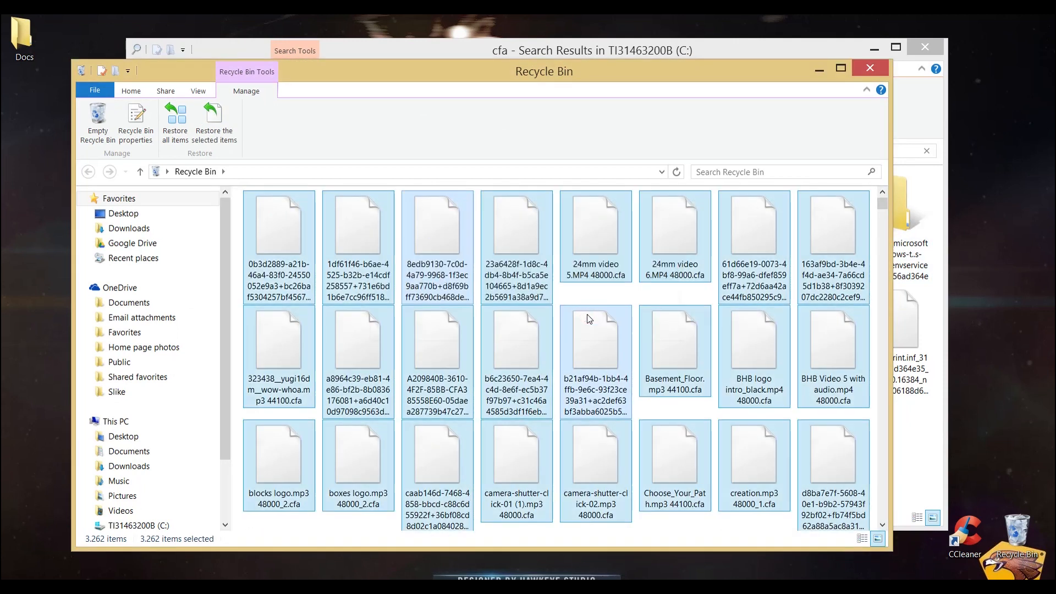
{"action": "left_click", "coordinate": [97, 121]}
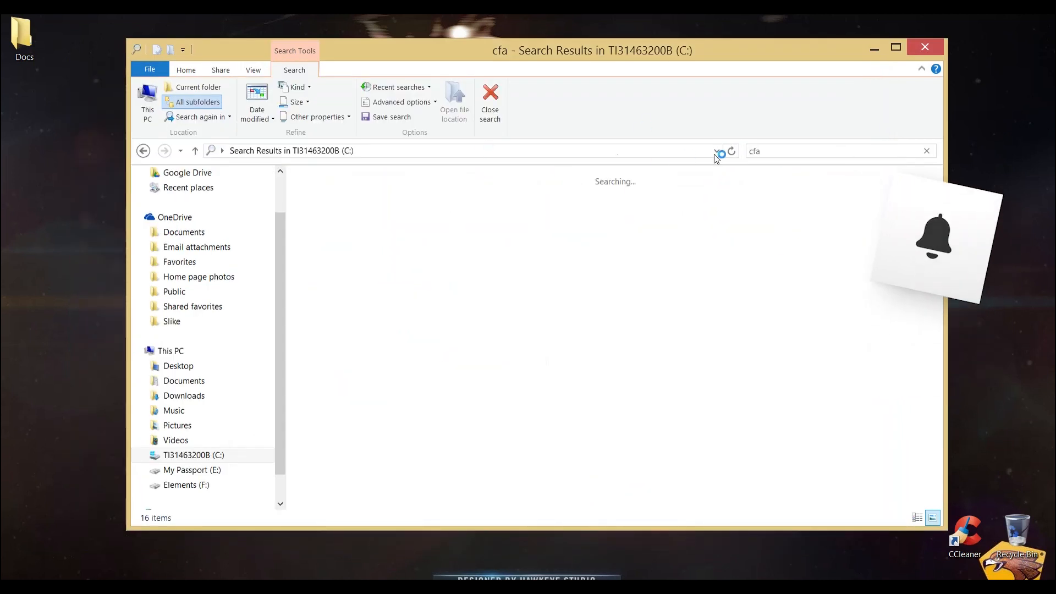
Step: Search drive C for 'pek', listing 3,835 .pek cache files
{"action": "type", "text": "pek"}
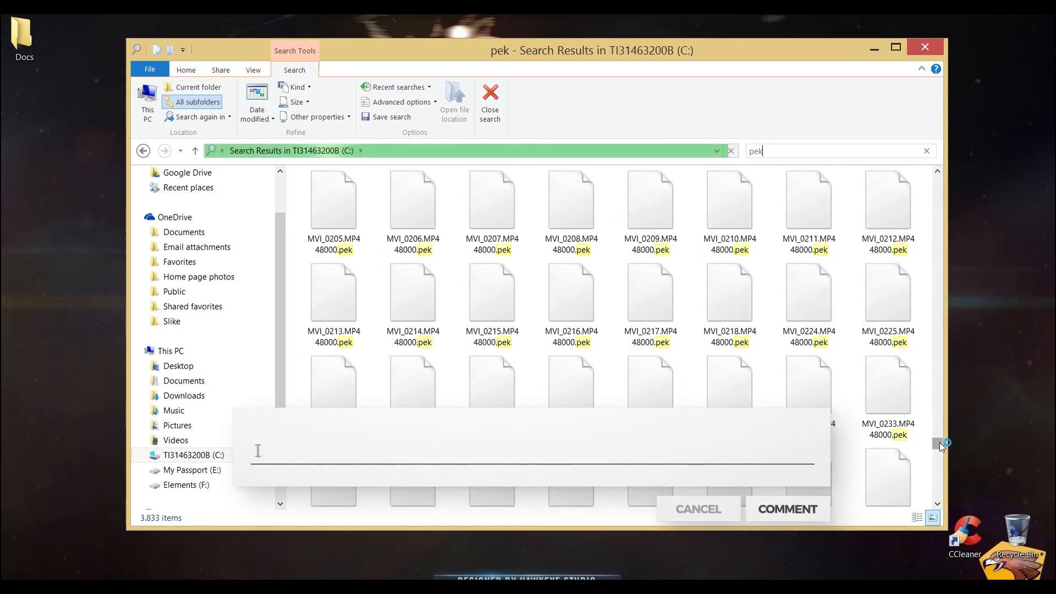
{"action": "type", "text": "Leave a comment b"}
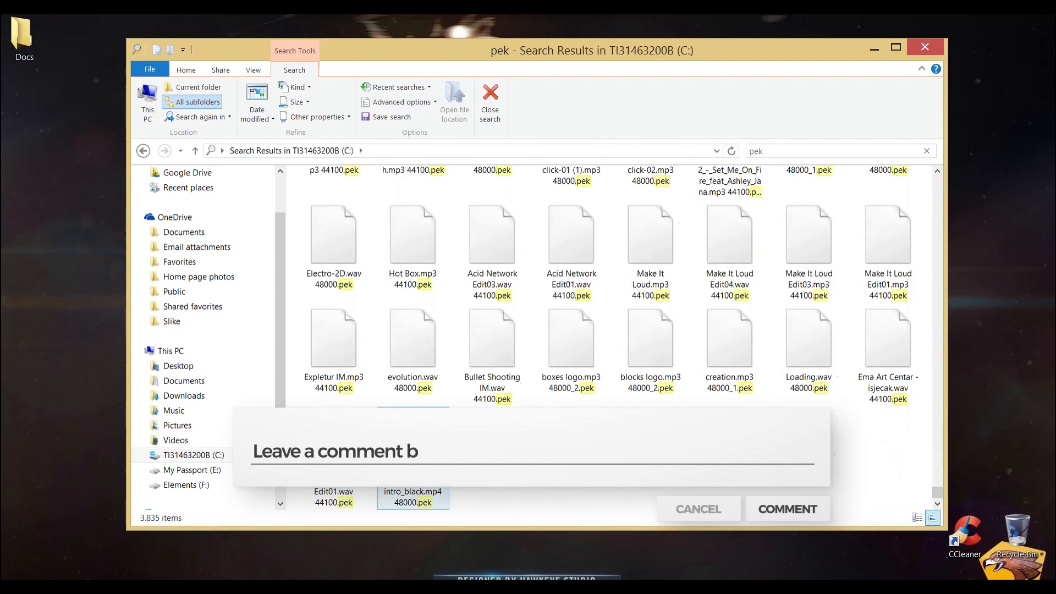